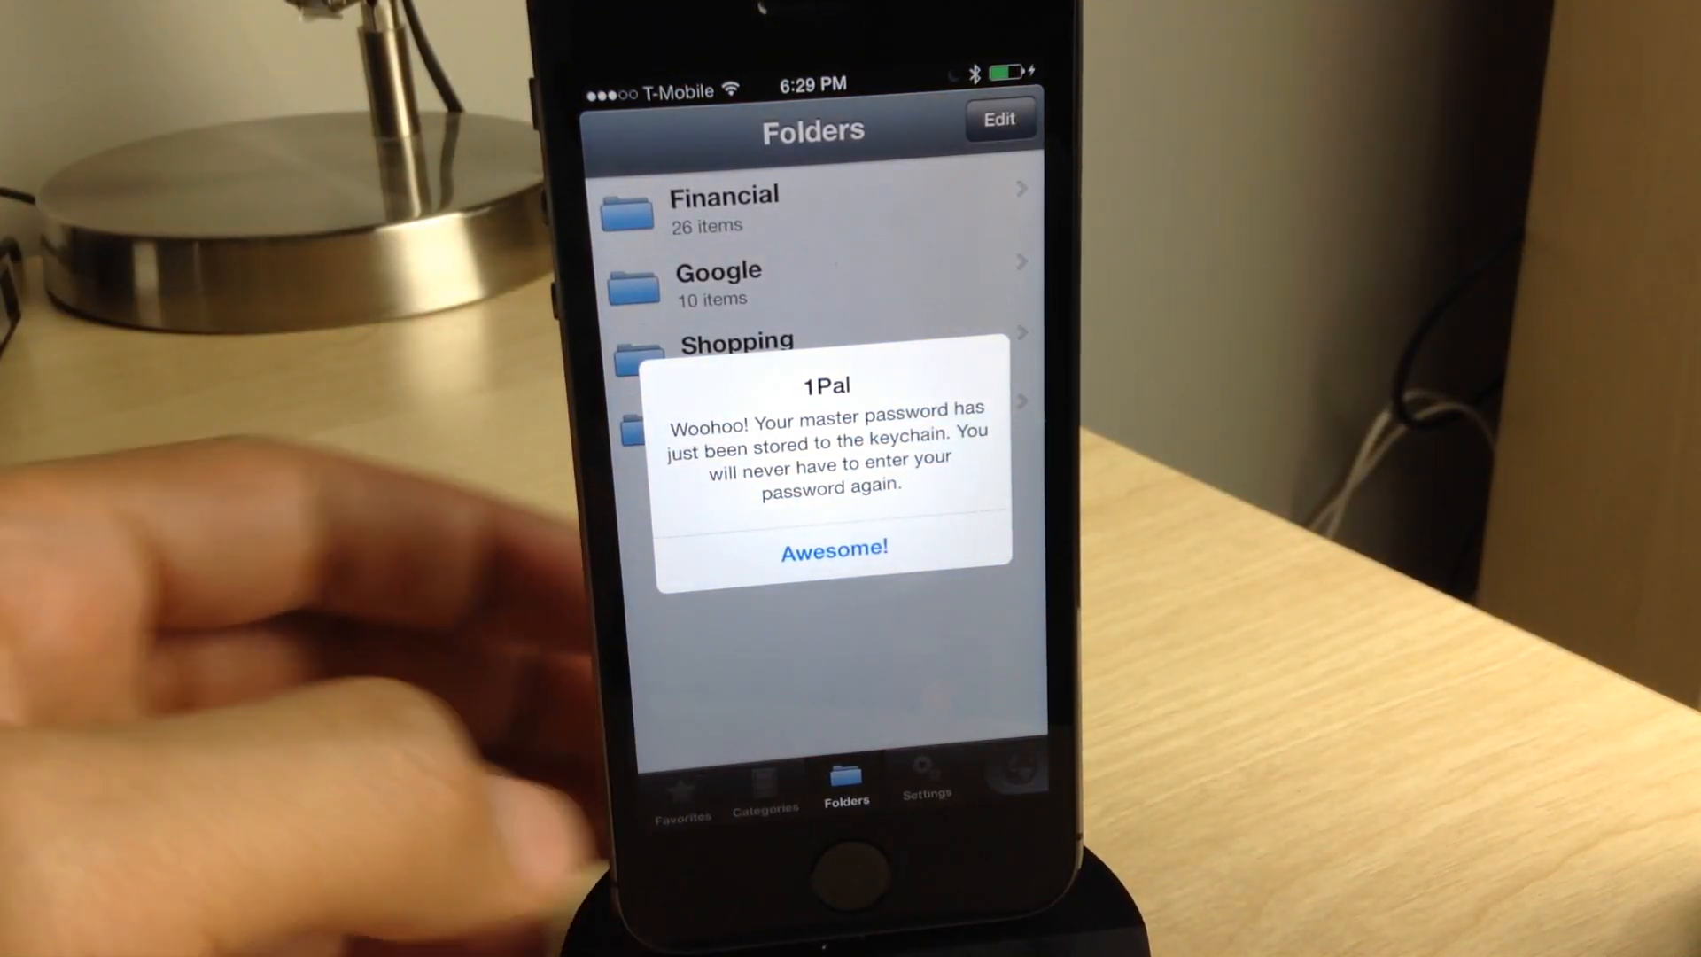
- Dismiss the 1Pal keychain alert and relaunch 1Password, which opens to folders without a password
left_click(832, 549)
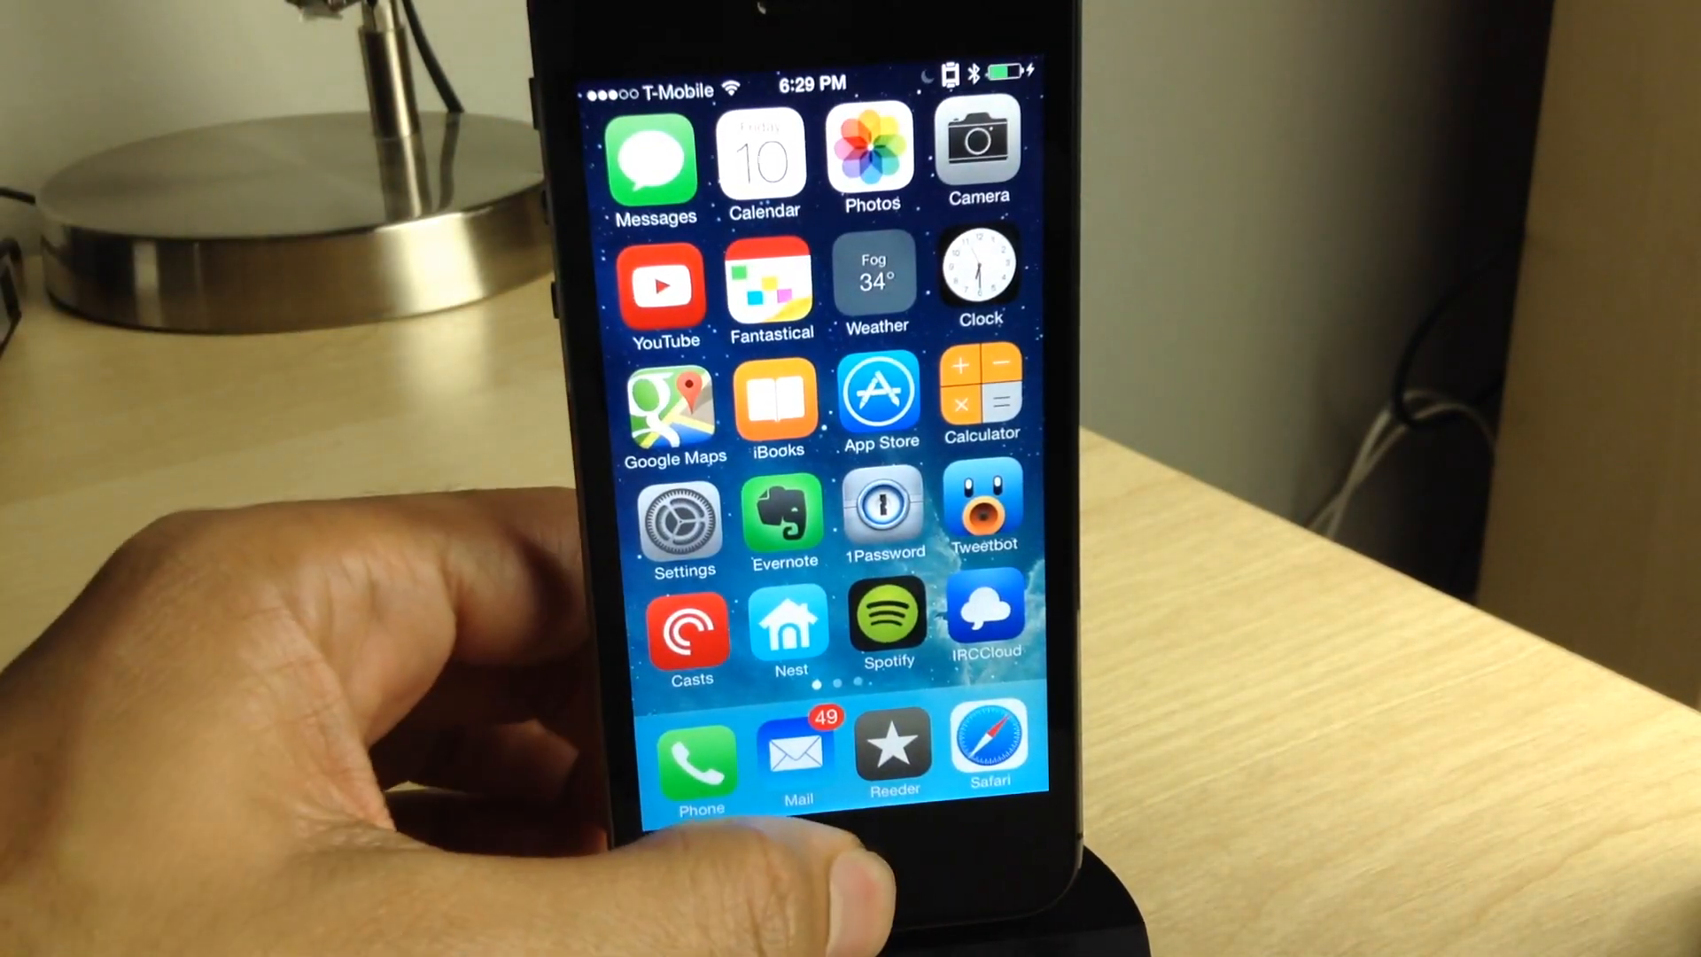
scroll("down", 3)
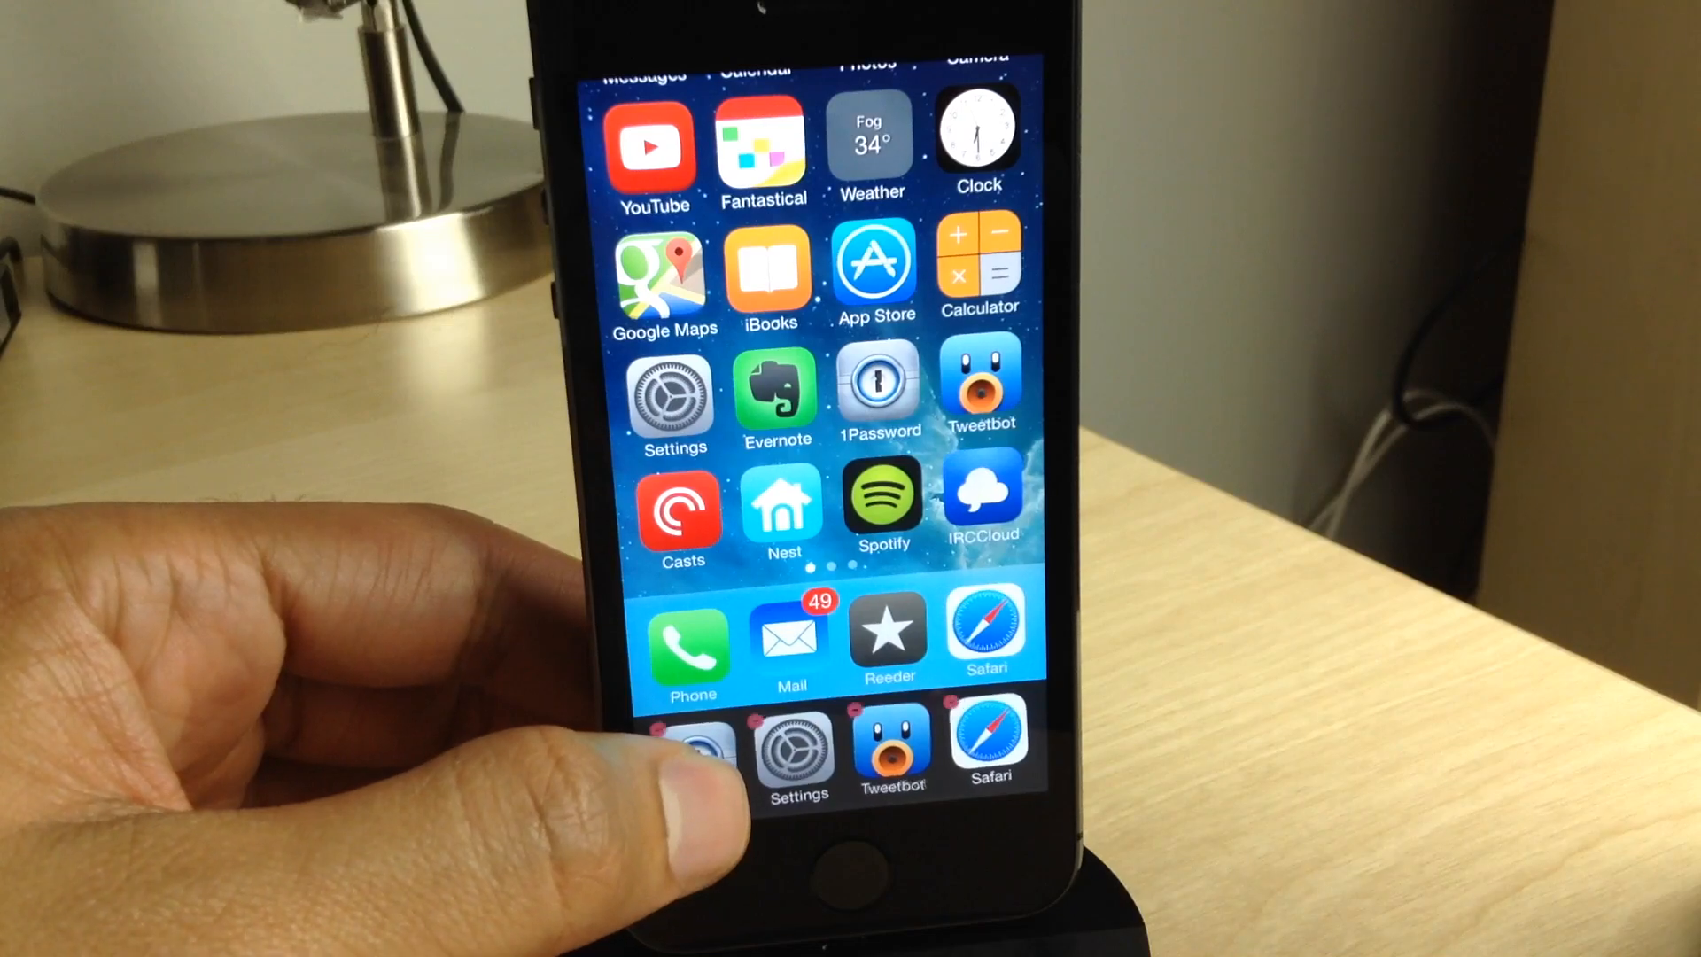
scroll("down", 3)
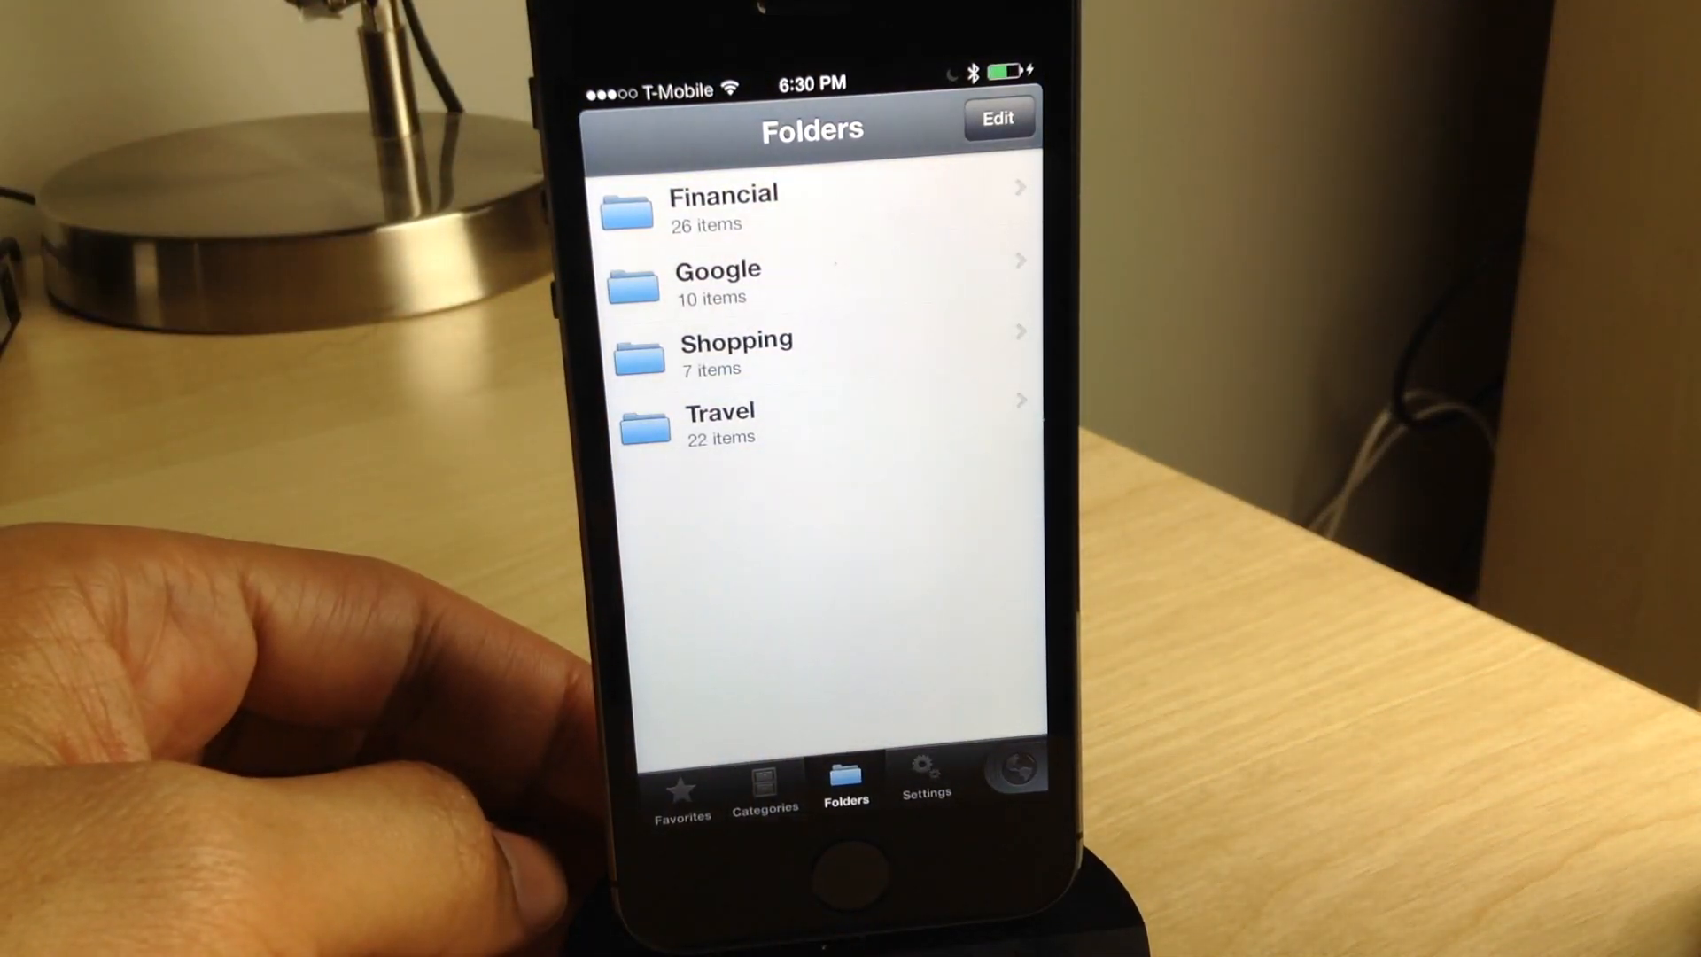
left_click(845, 879)
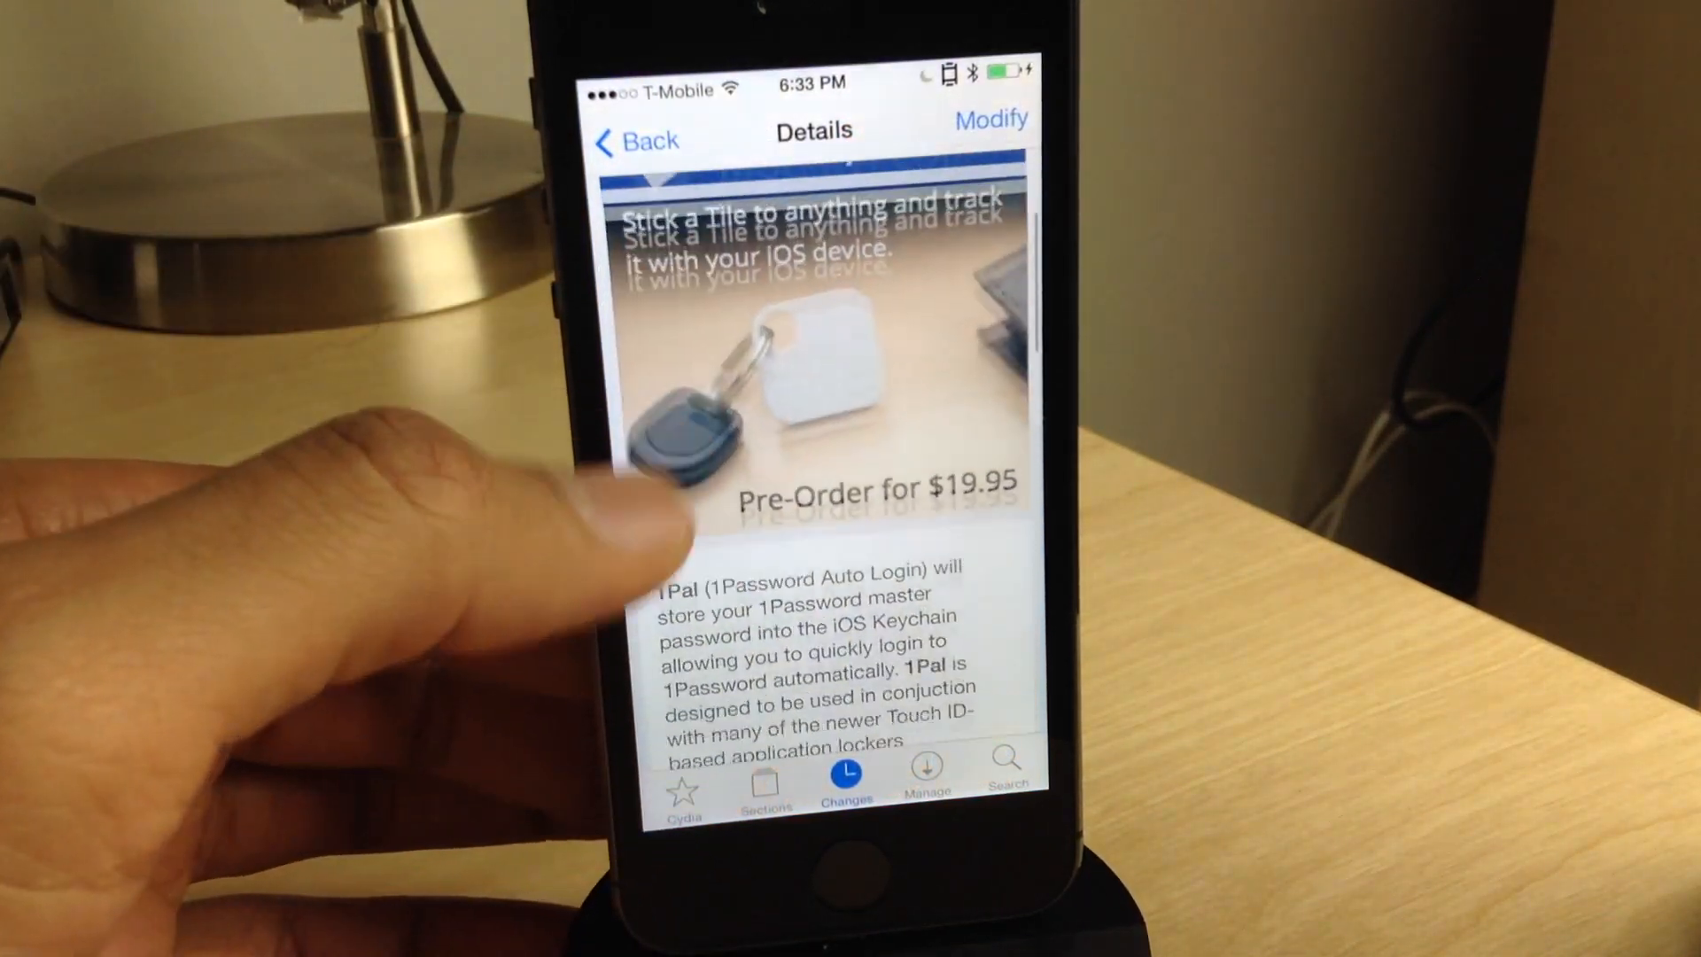
- Scroll through the 1Pal 1.0 description in Cydia and return to the top
scroll("up", 3)
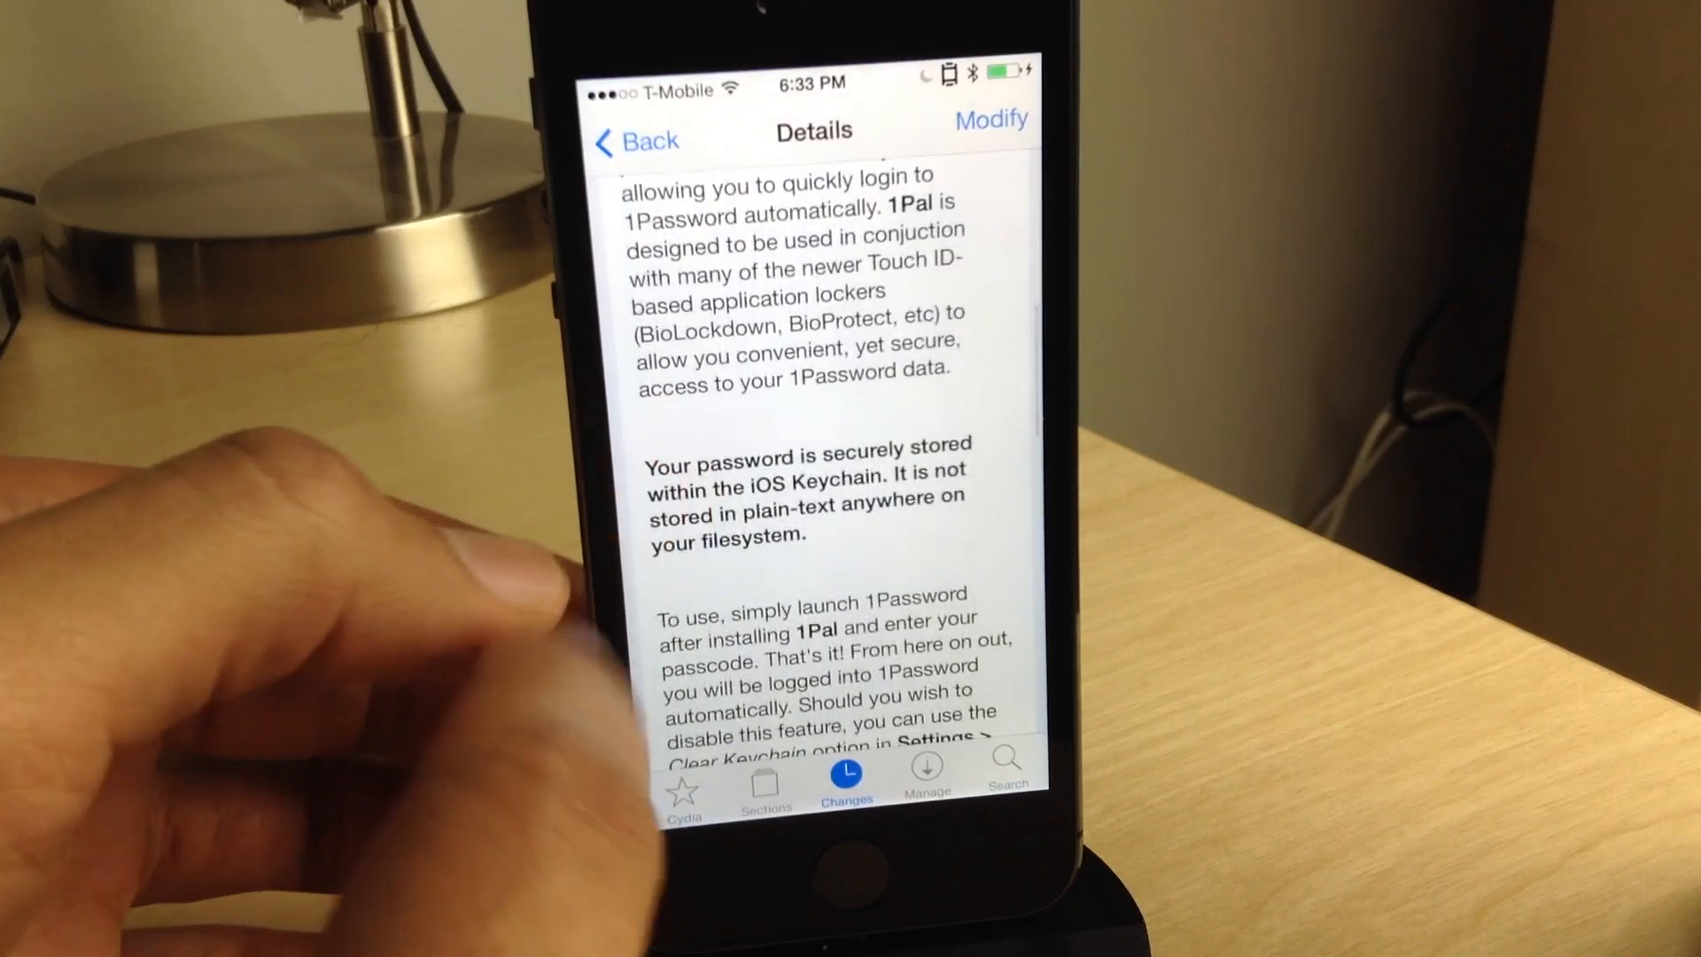
scroll("down", 3)
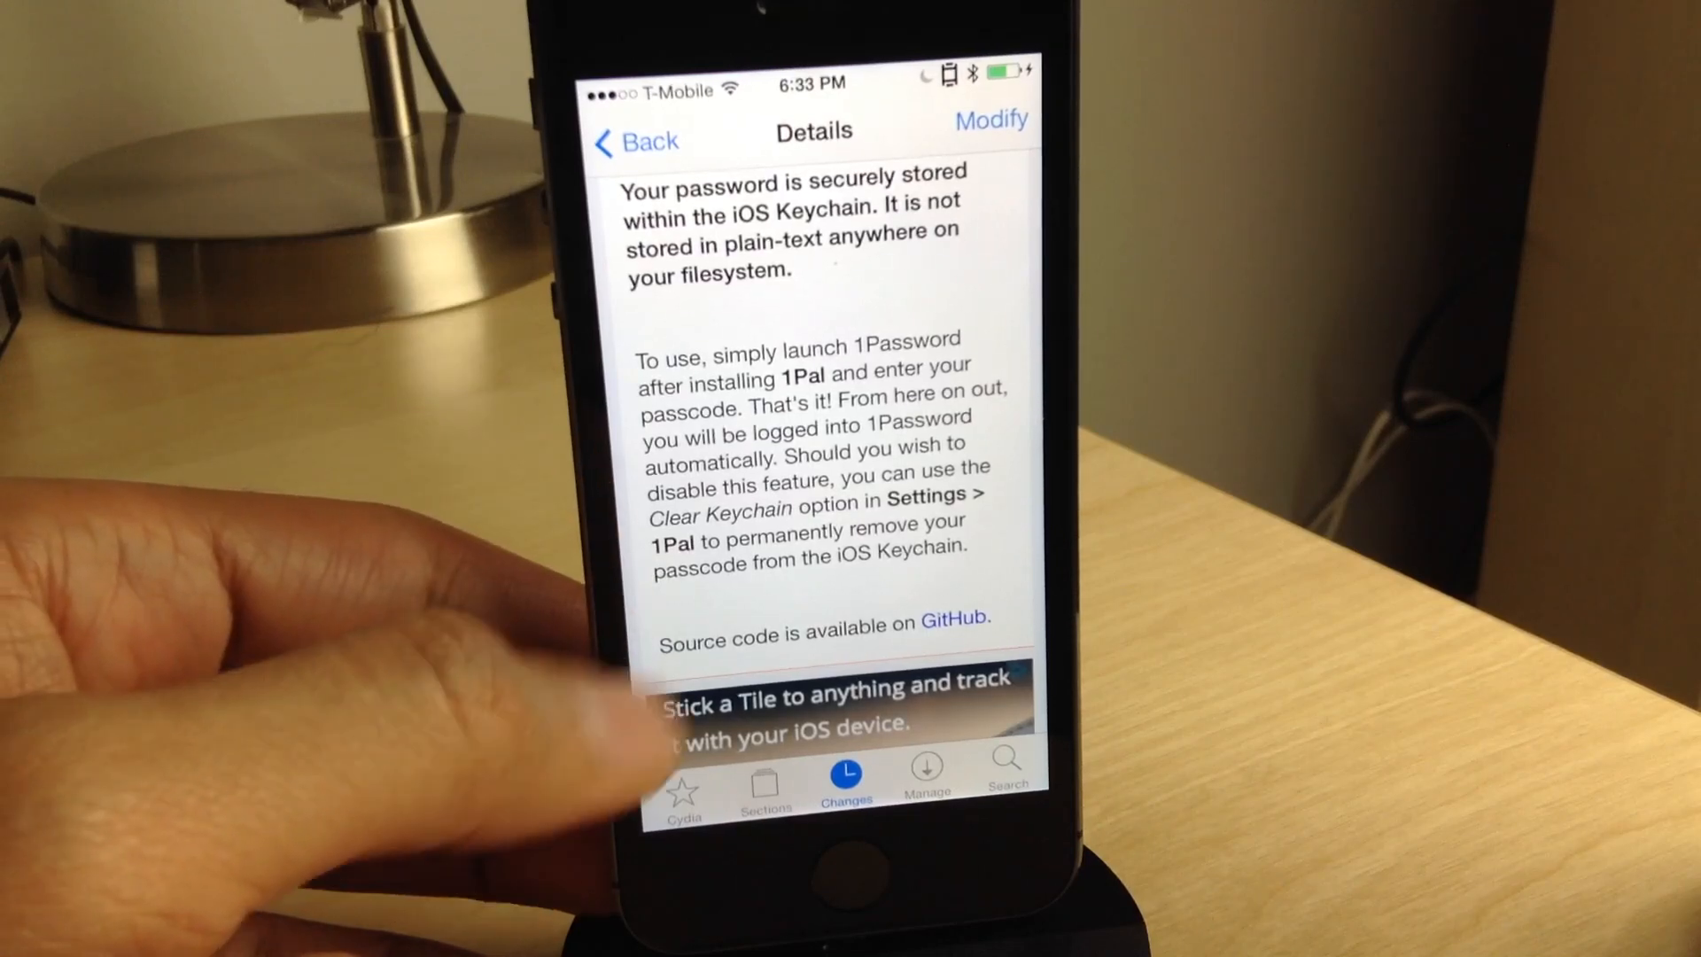
scroll("up", 3)
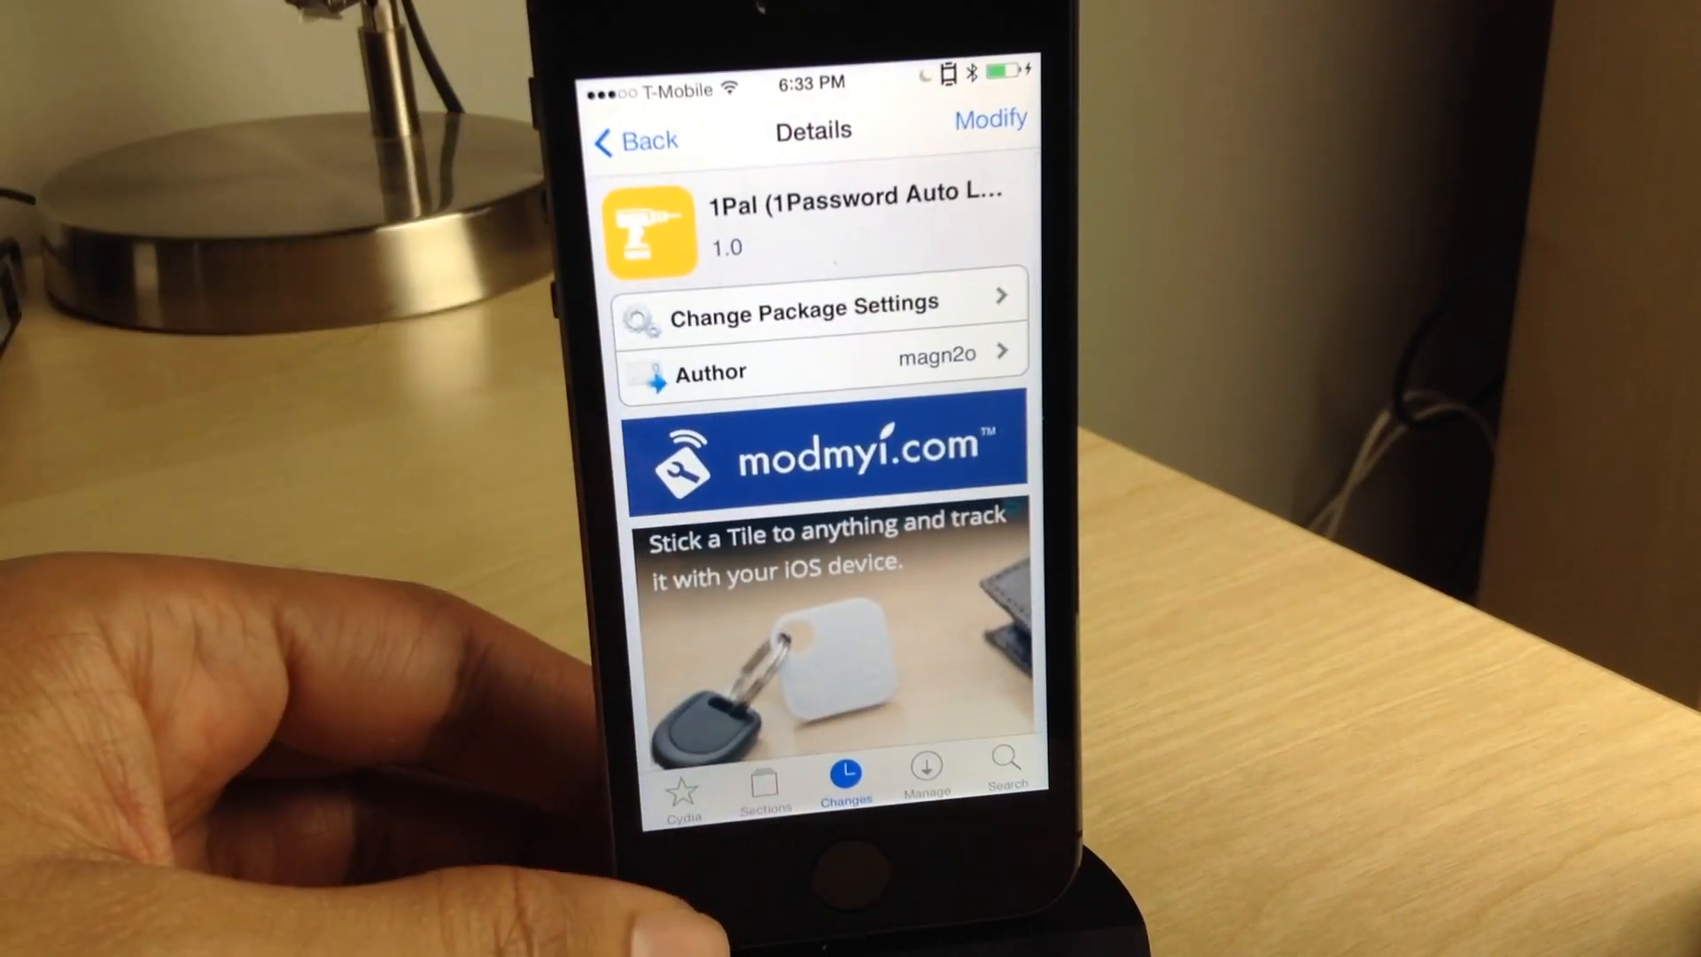